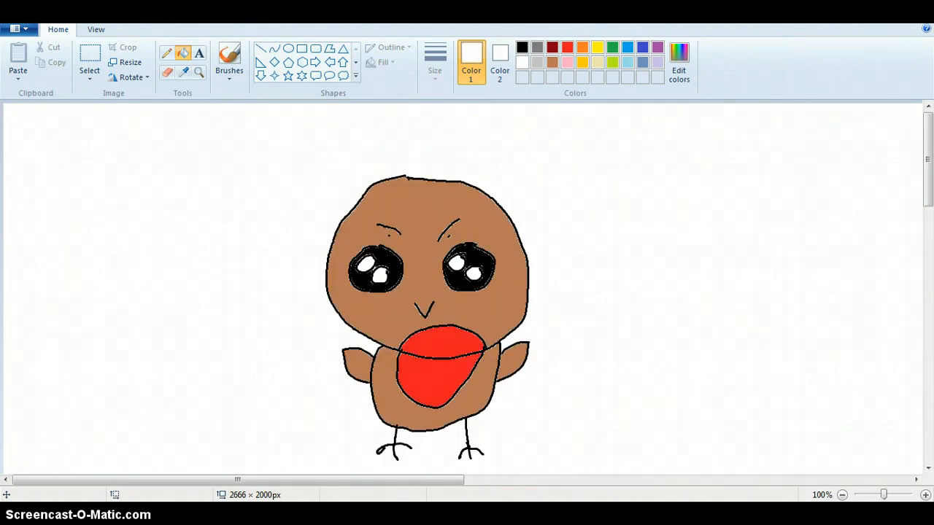
Step: Select the basic brush with a thick outline size and black as Color 1
{"action": "left_click", "coordinate": [229, 62]}
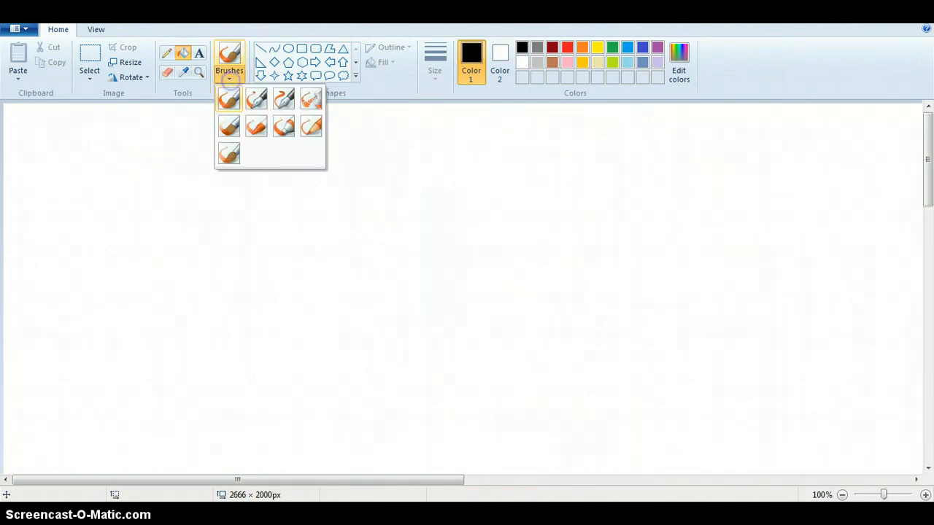
{"action": "left_click", "coordinate": [435, 59]}
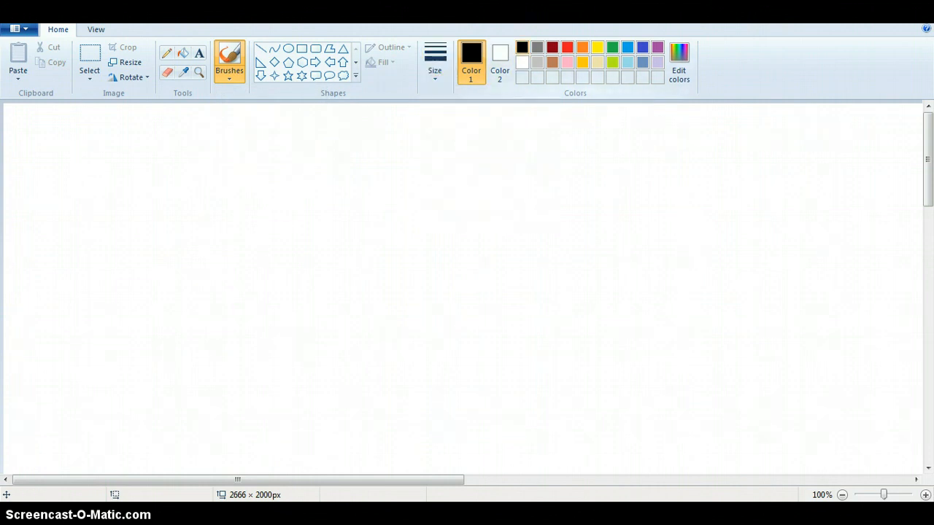
{"action": "left_click", "coordinate": [429, 136]}
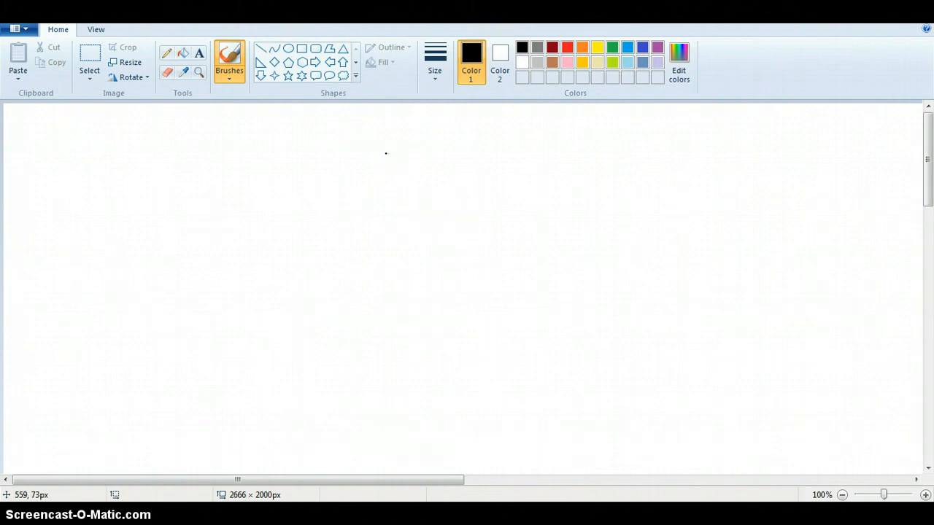
Step: Brush a large round head outline and two small oval eye outlines inside it
{"action": "left_click_drag", "start_coordinate": [393, 140], "coordinate": [325, 173]}
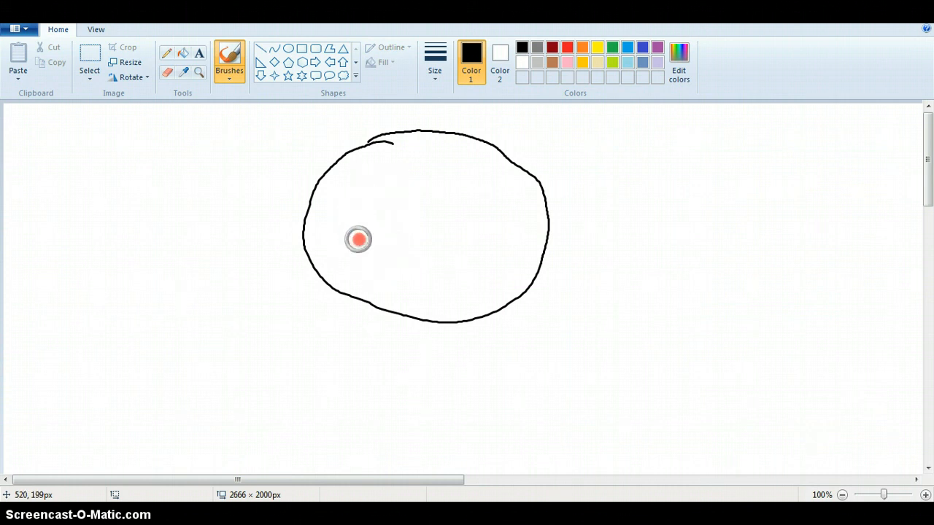
{"action": "mouse_move", "coordinate": [373, 208]}
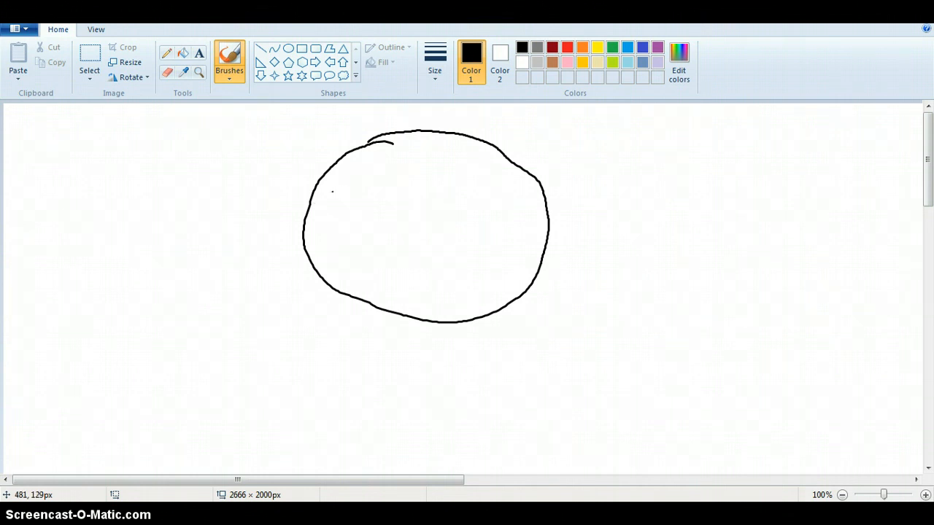
{"action": "left_click_drag", "start_coordinate": [333, 191], "coordinate": [371, 220]}
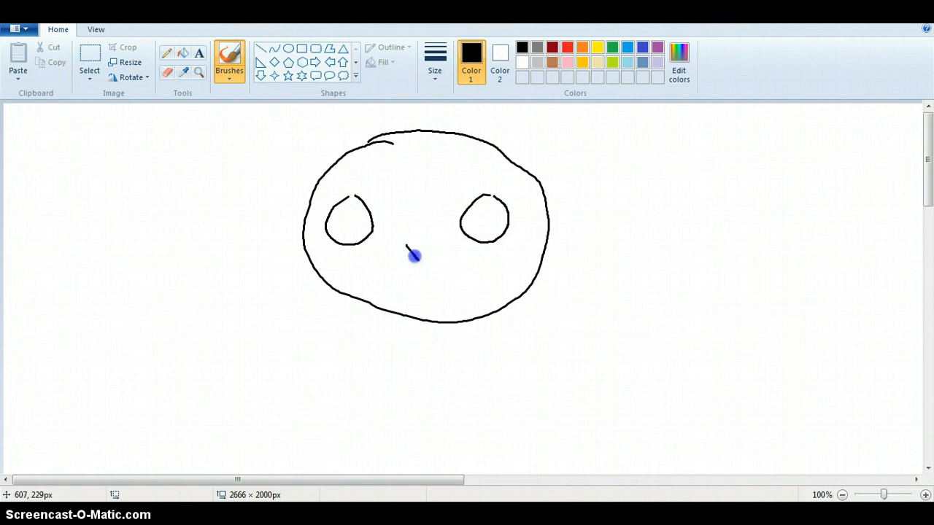
Step: Brush a V beak, pupil and highlight circles in both eyes, and the breast arc
{"action": "left_click_drag", "start_coordinate": [412, 241], "coordinate": [427, 259]}
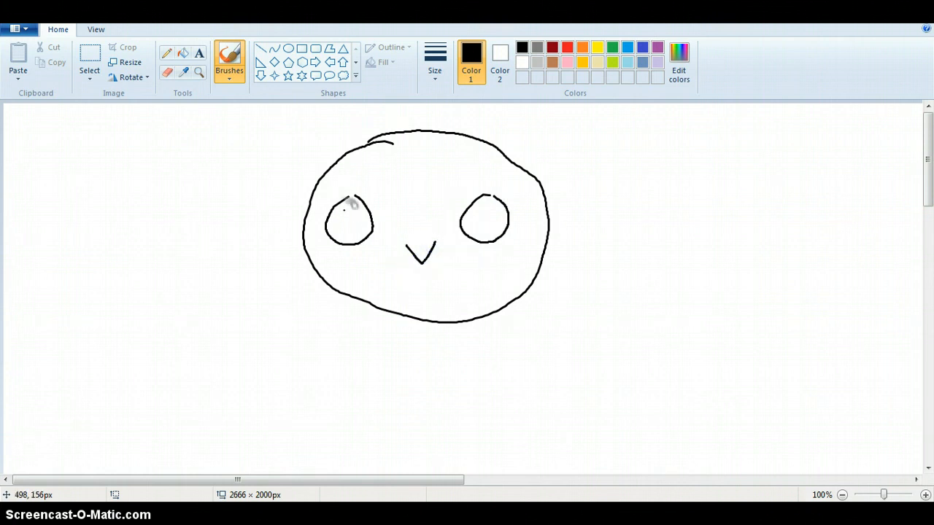
{"action": "left_click_drag", "start_coordinate": [350, 215], "coordinate": [340, 227]}
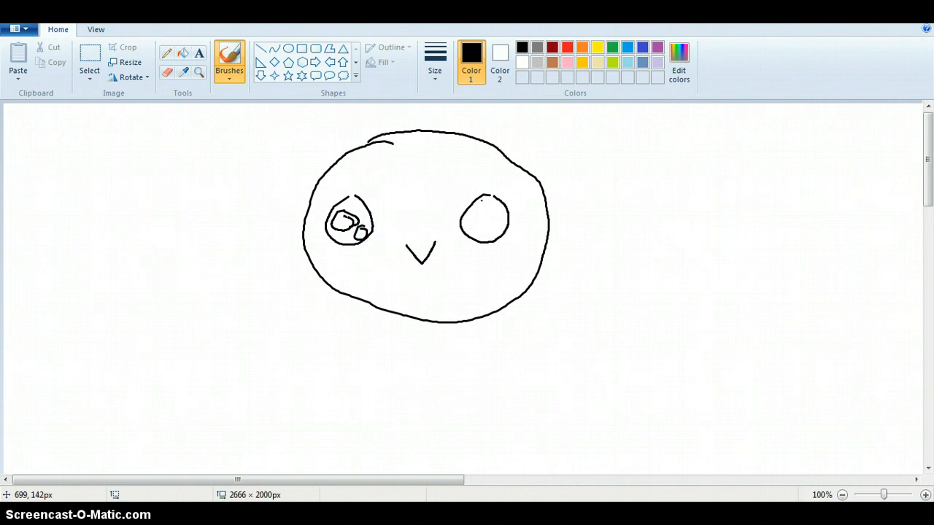
{"action": "left_click_drag", "start_coordinate": [482, 205], "coordinate": [500, 223]}
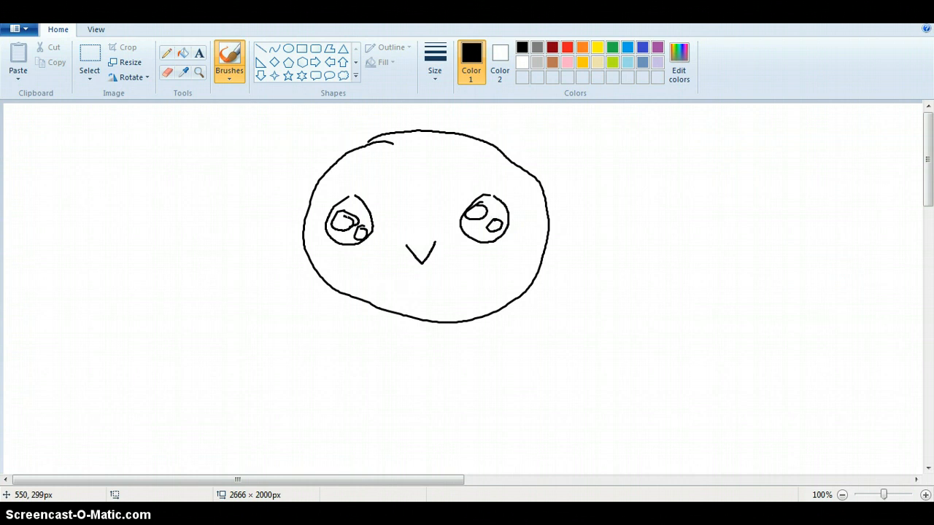
{"action": "left_click_drag", "start_coordinate": [381, 308], "coordinate": [478, 281]}
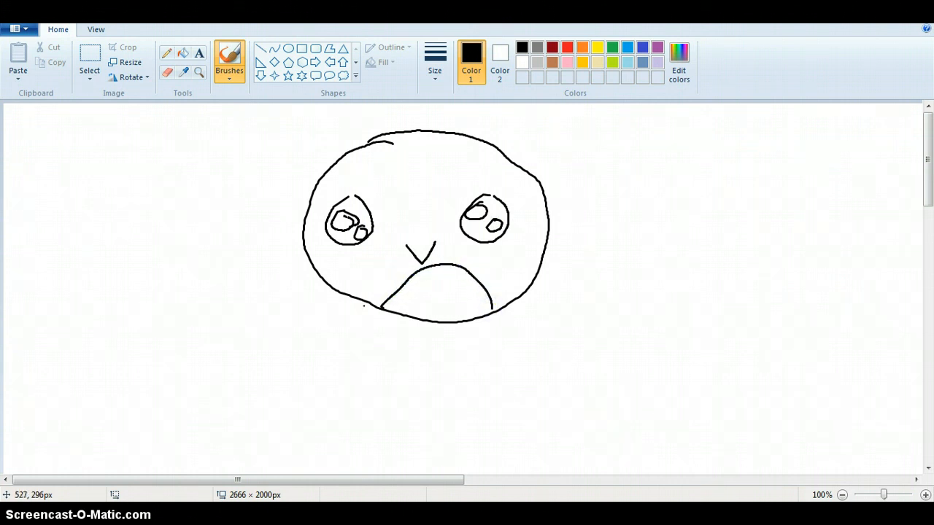
Step: Brush the round body, finish the breast curve, and draw both wings and clawed feet
{"action": "left_click_drag", "start_coordinate": [359, 299], "coordinate": [364, 378]}
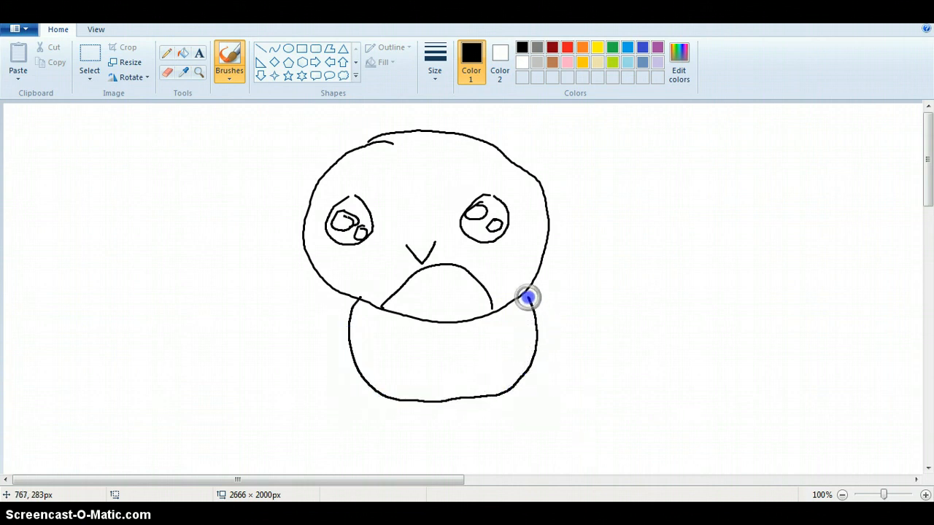
{"action": "left_click_drag", "start_coordinate": [529, 297], "coordinate": [405, 357]}
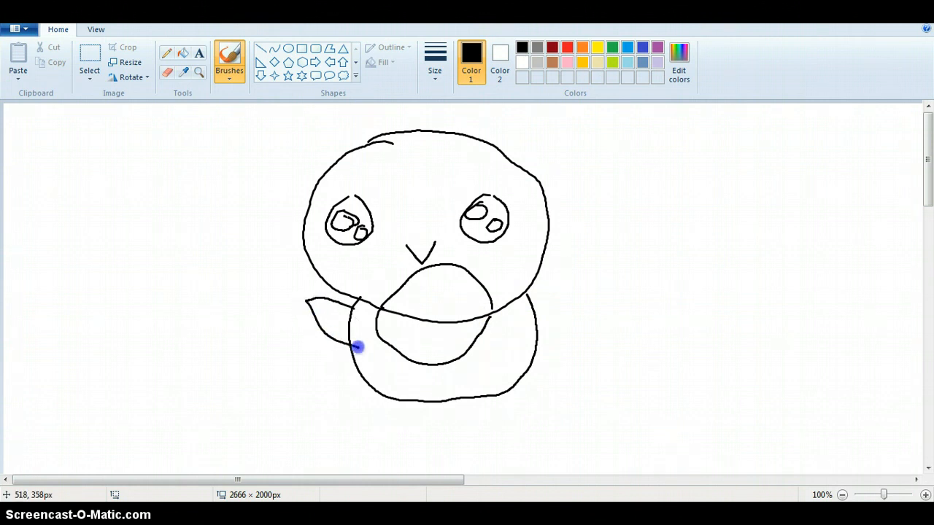
{"action": "left_click_drag", "start_coordinate": [358, 347], "coordinate": [571, 282]}
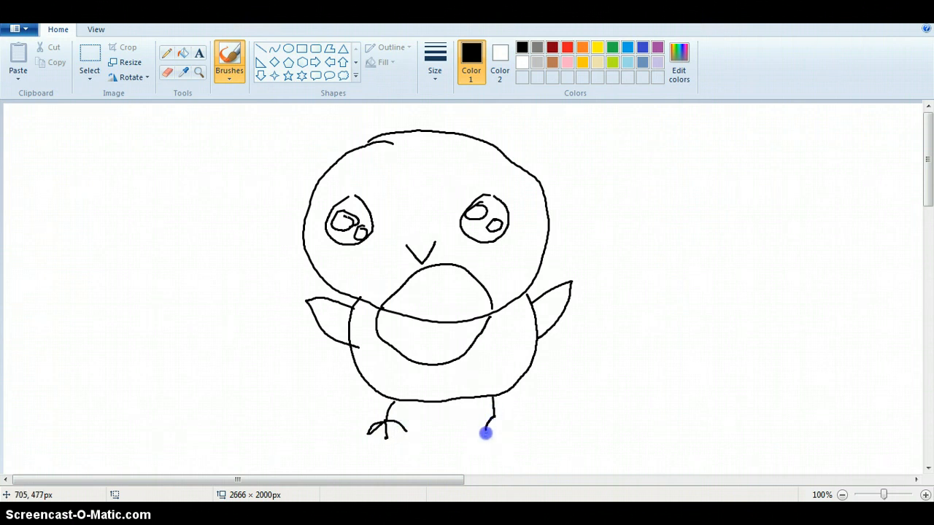
{"action": "left_click_drag", "start_coordinate": [486, 433], "coordinate": [511, 416]}
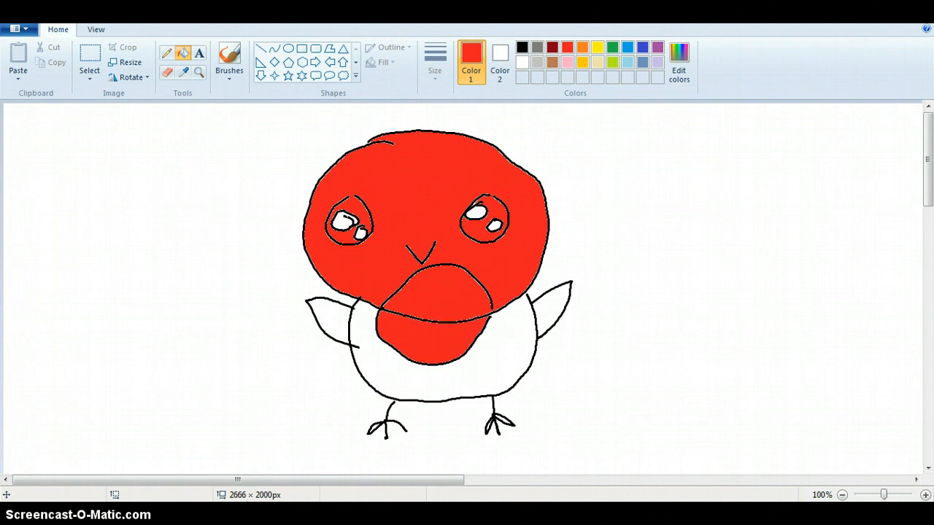
Step: Fill the robin's head, body and wings brown
{"action": "left_click", "coordinate": [229, 57]}
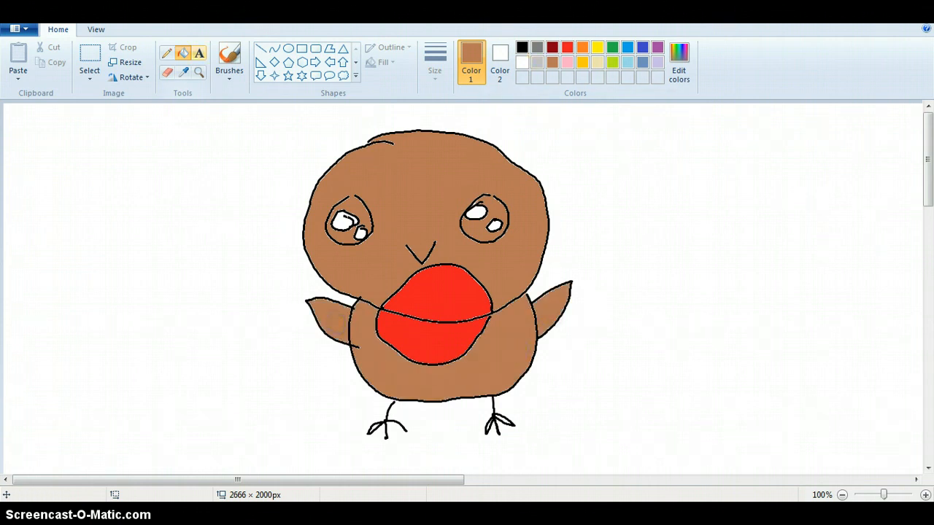
Step: Fill the right eye black around its white highlight
{"action": "left_click", "coordinate": [435, 59]}
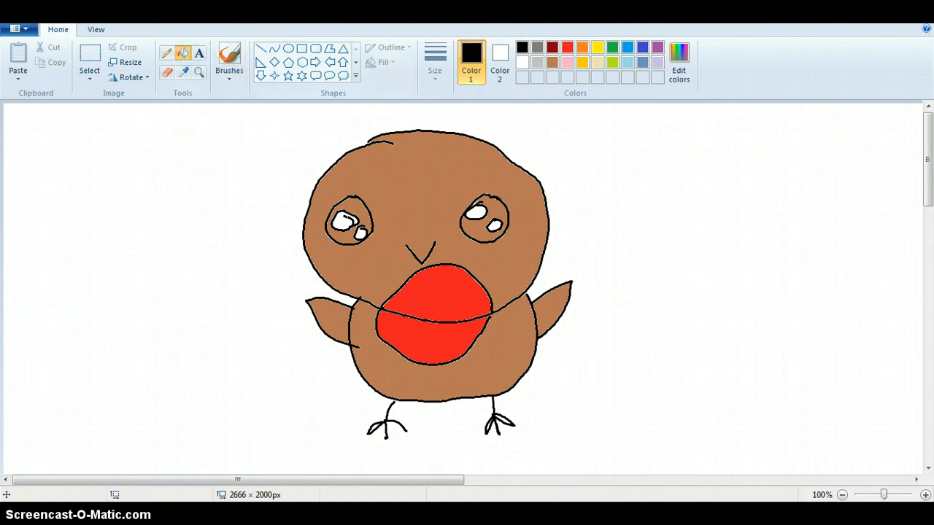
{"action": "left_click", "coordinate": [485, 215]}
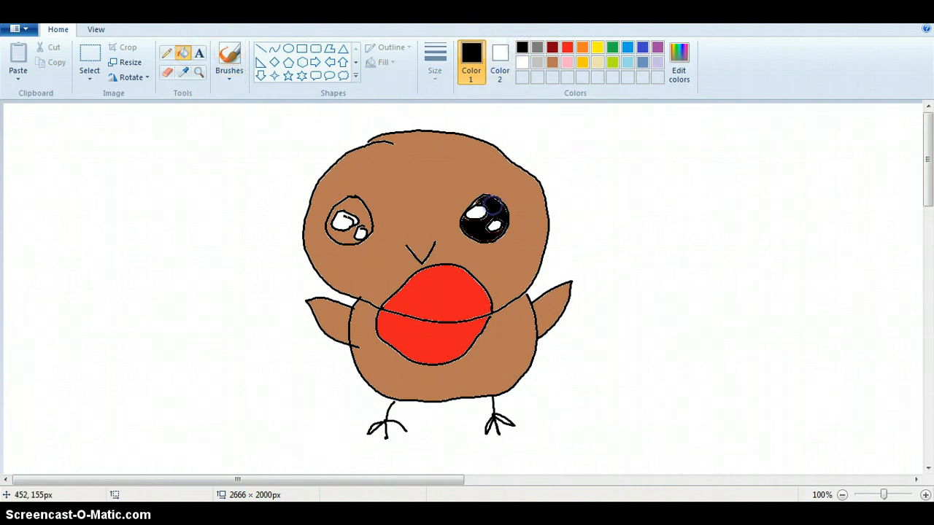